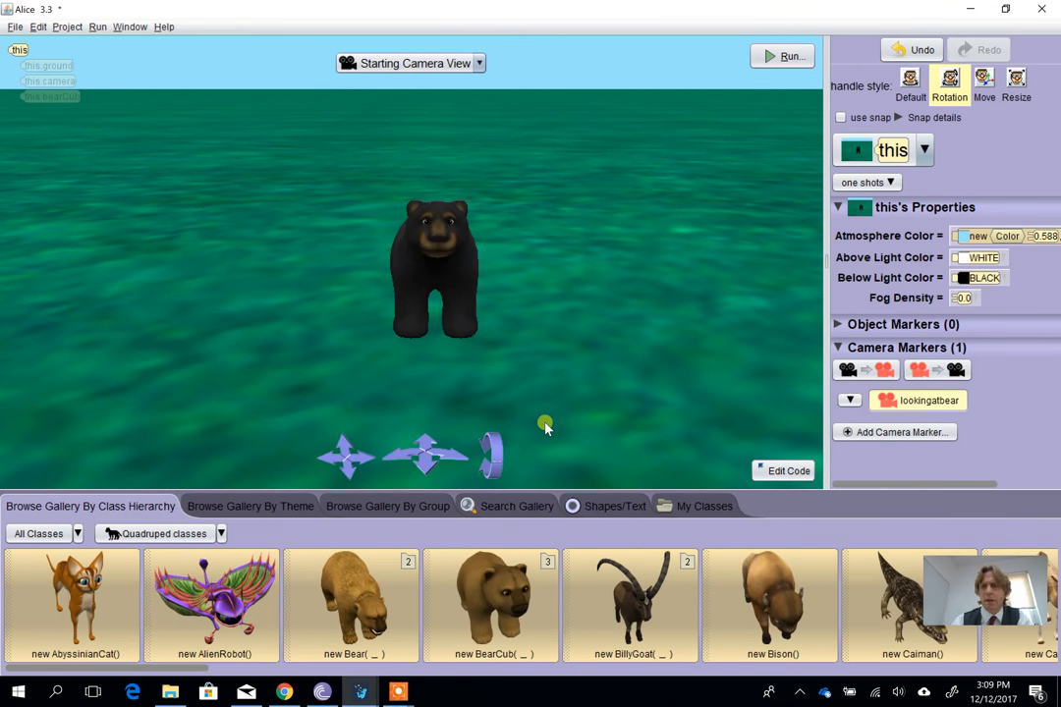
pyautogui.moveTo(538, 314)
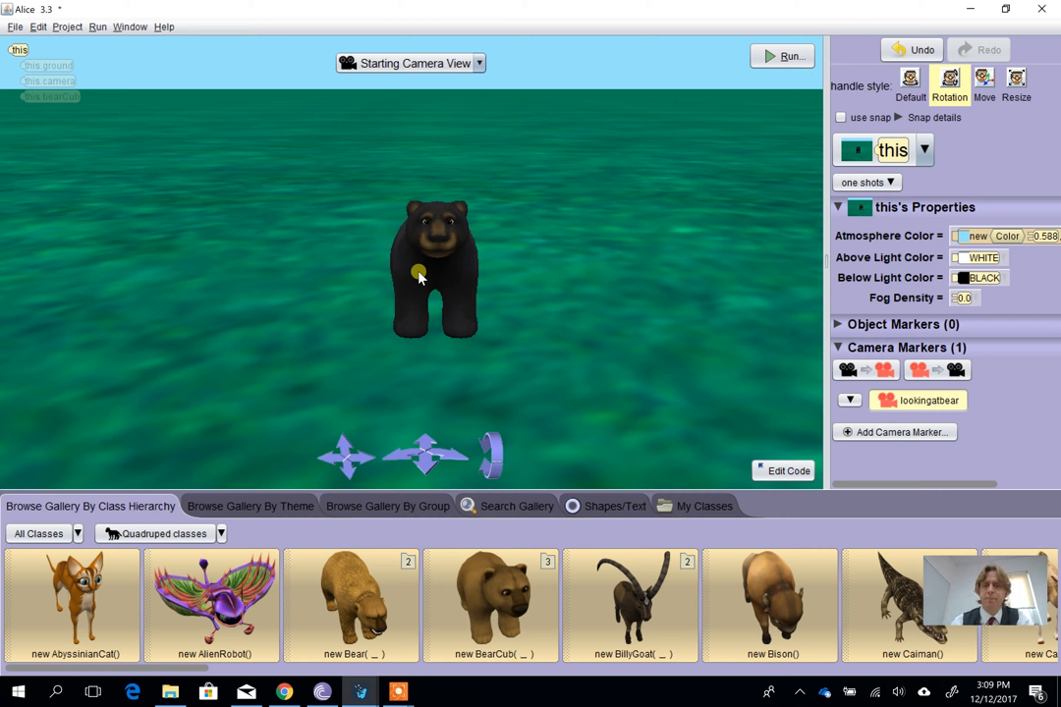
# - Return to the code editor showing myFirstMethod's three-time neck-nodding loop
pyautogui.click(783, 470)
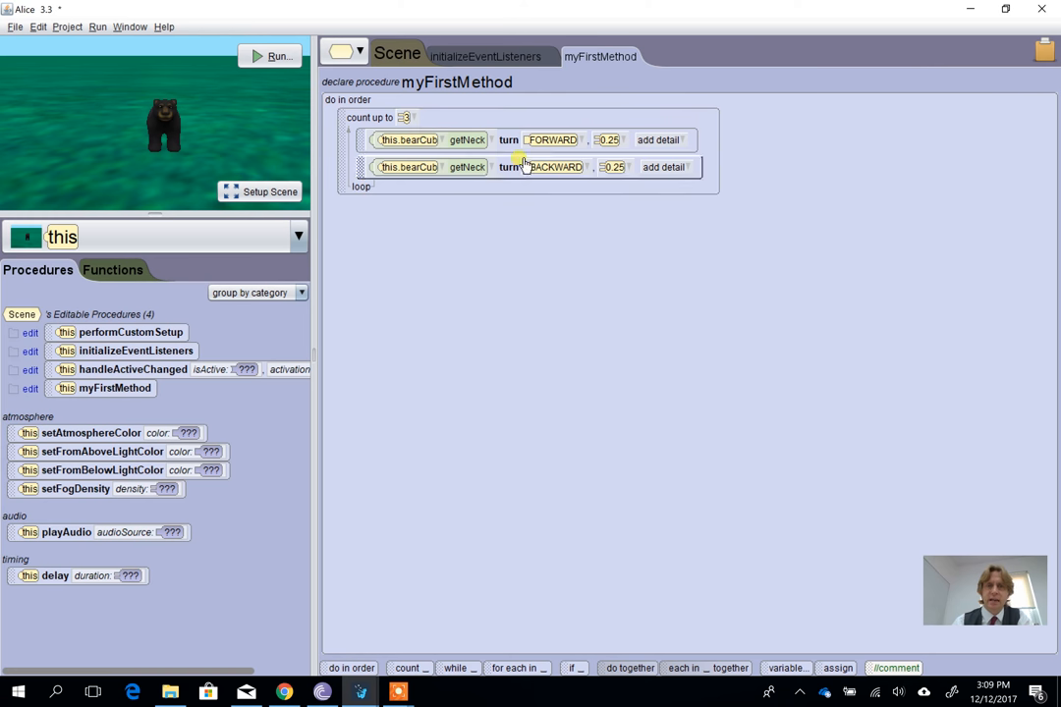
# - Run the program to watch the bear cub's neck nod forward and back three times
pyautogui.click(557, 167)
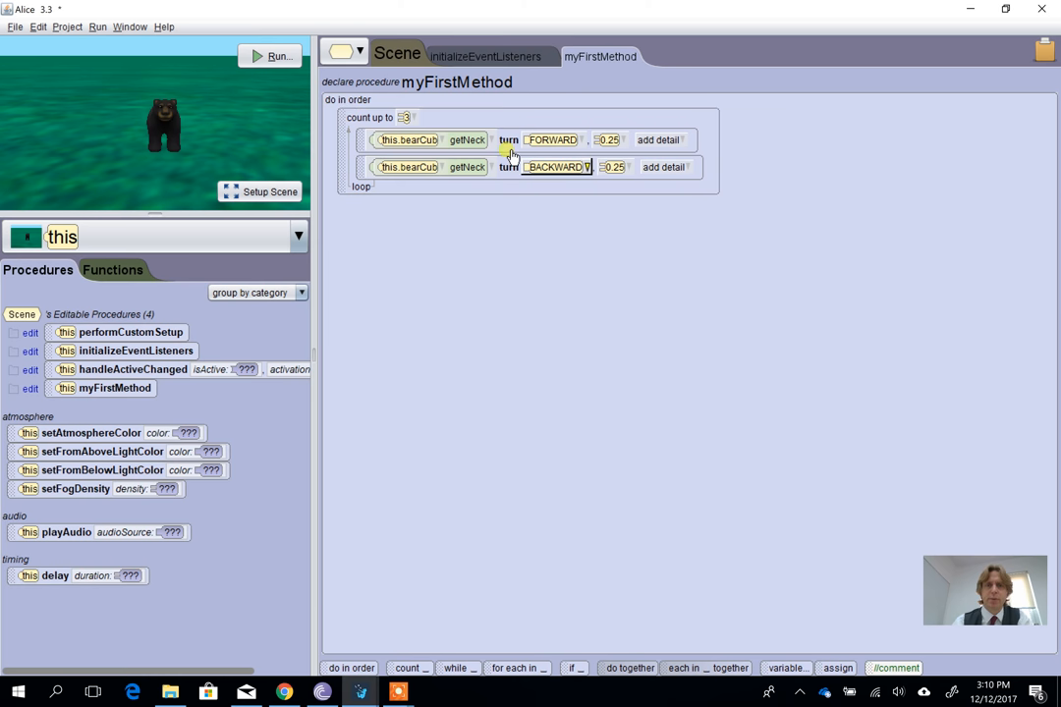
pyautogui.click(278, 56)
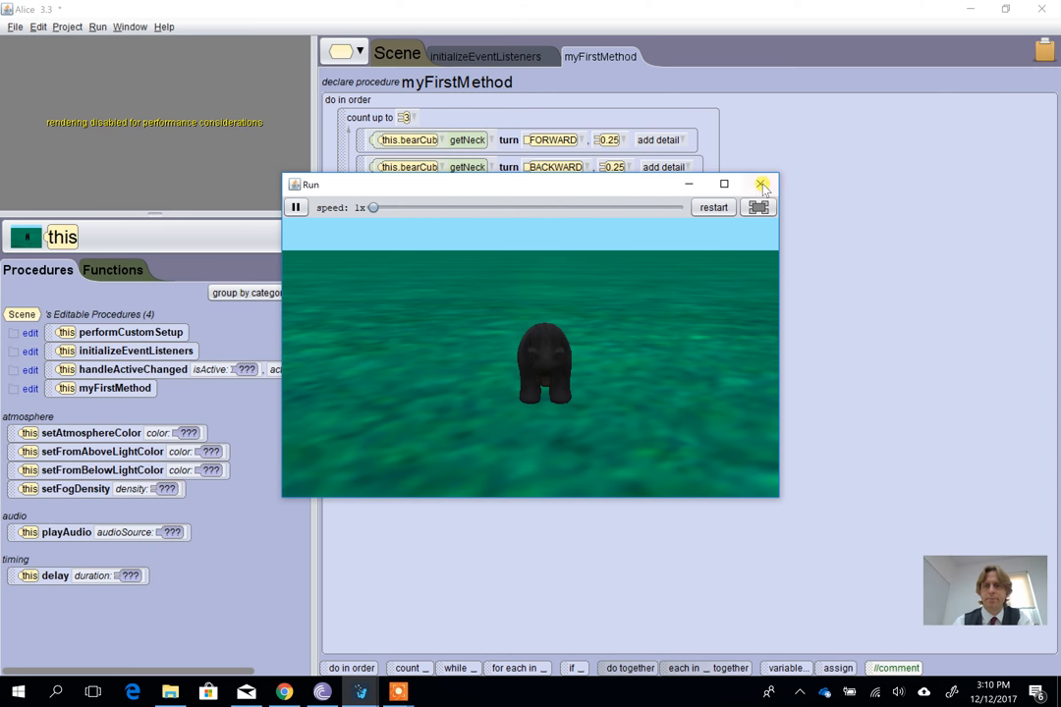
# - Close the run window and save the close-up camera view as marker 'closeupofbear'
pyautogui.click(762, 183)
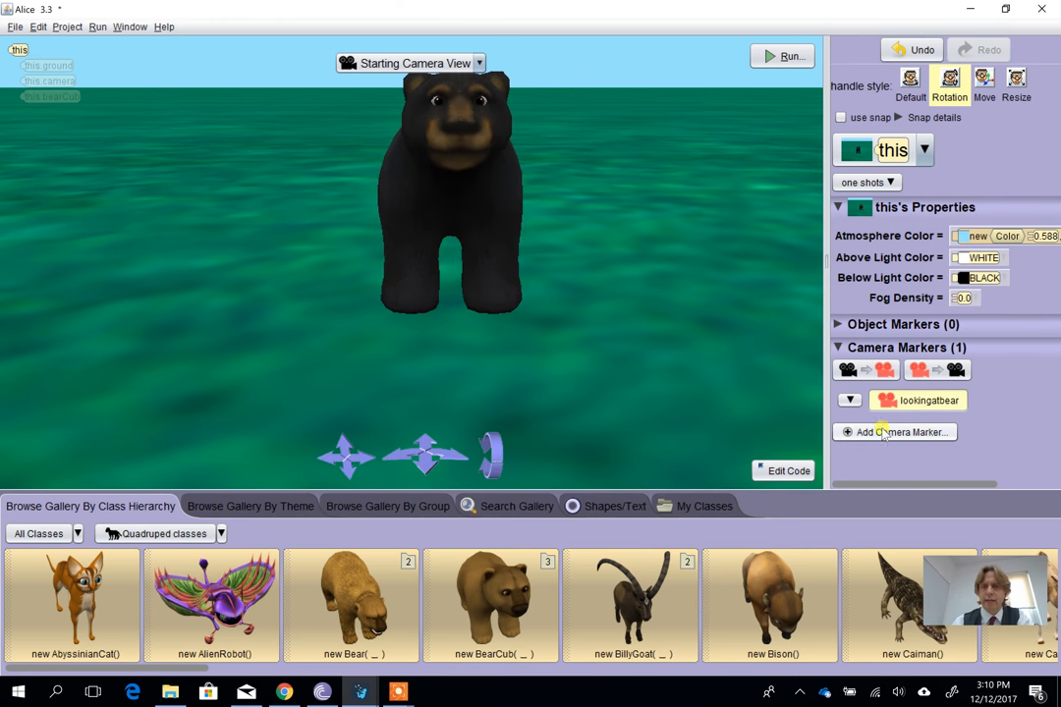
pyautogui.click(894, 432)
pyautogui.write('closeupofbear')
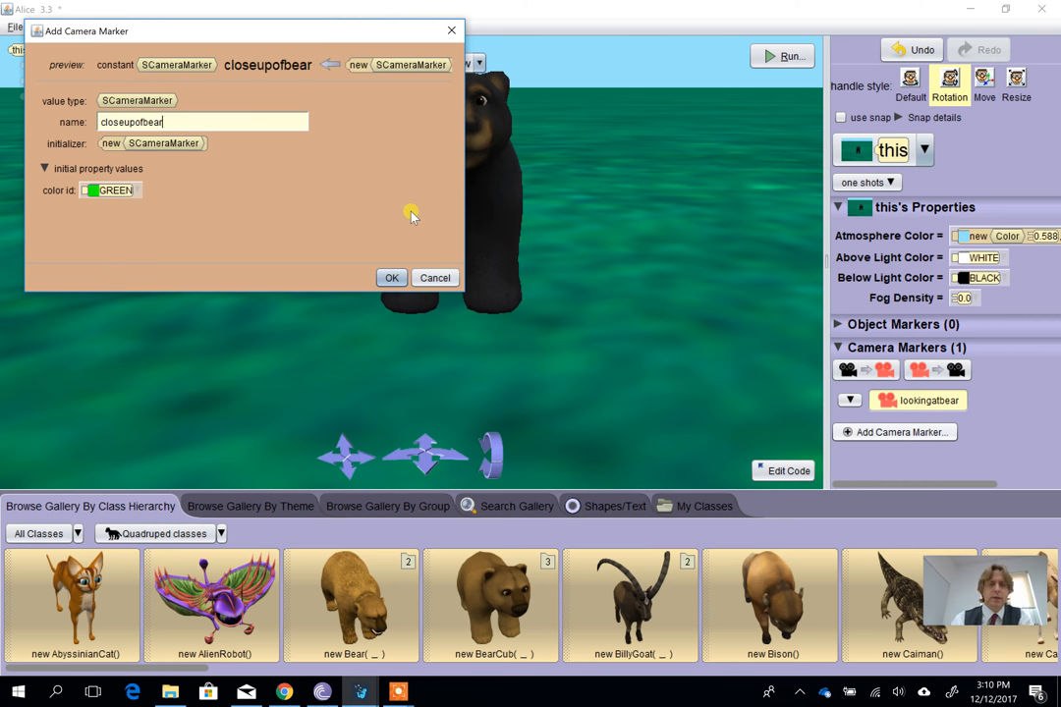
pyautogui.click(391, 277)
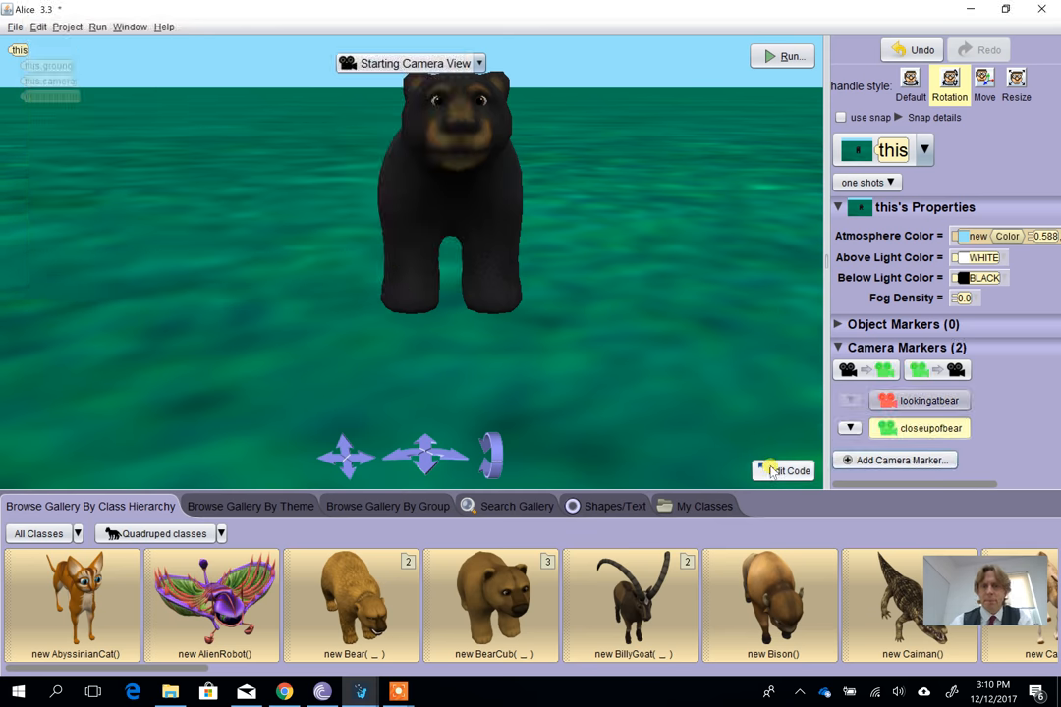
# - Select the bear cub's mouth joint and add a turn FORWARD 0.25 after the loop
pyautogui.click(788, 470)
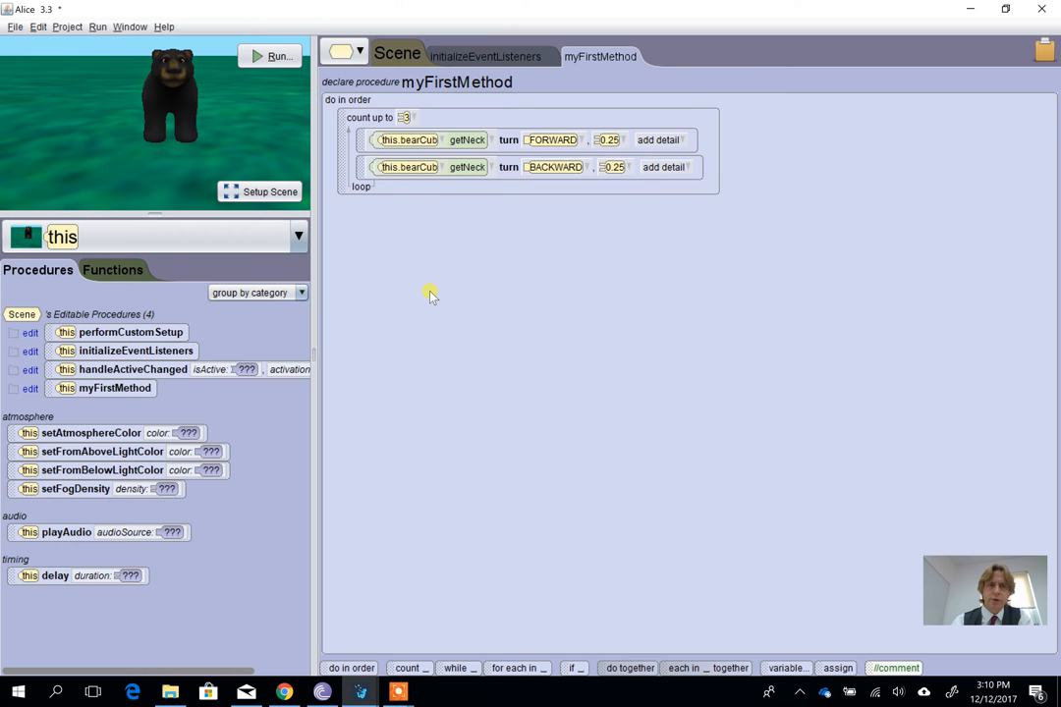
pyautogui.click(298, 235)
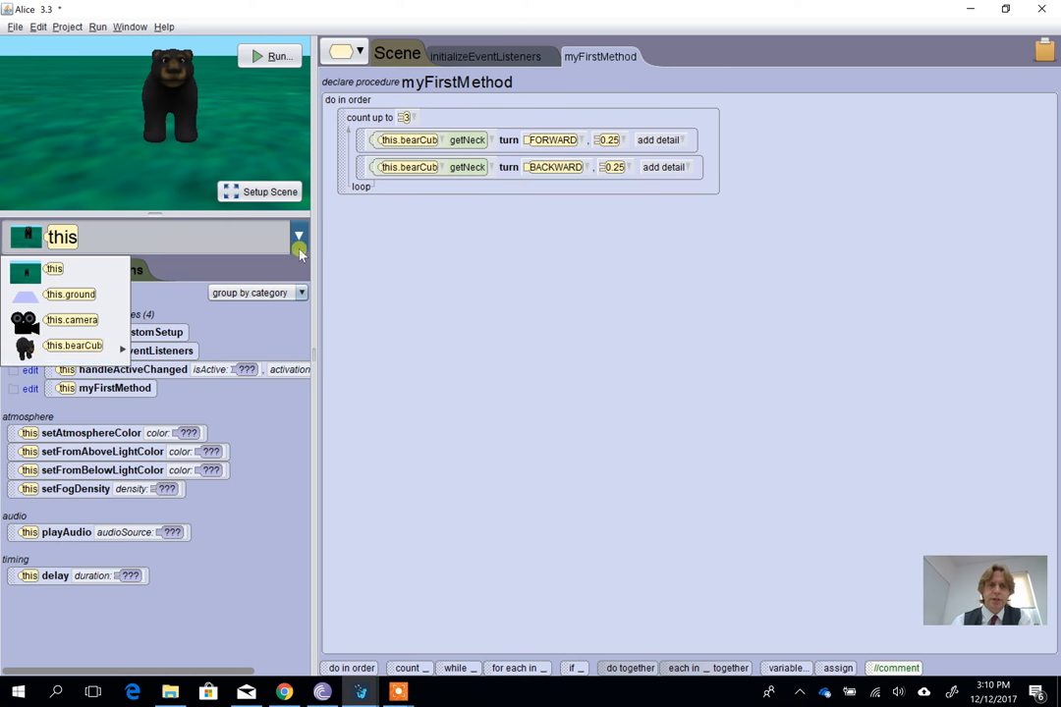
pyautogui.click(73, 344)
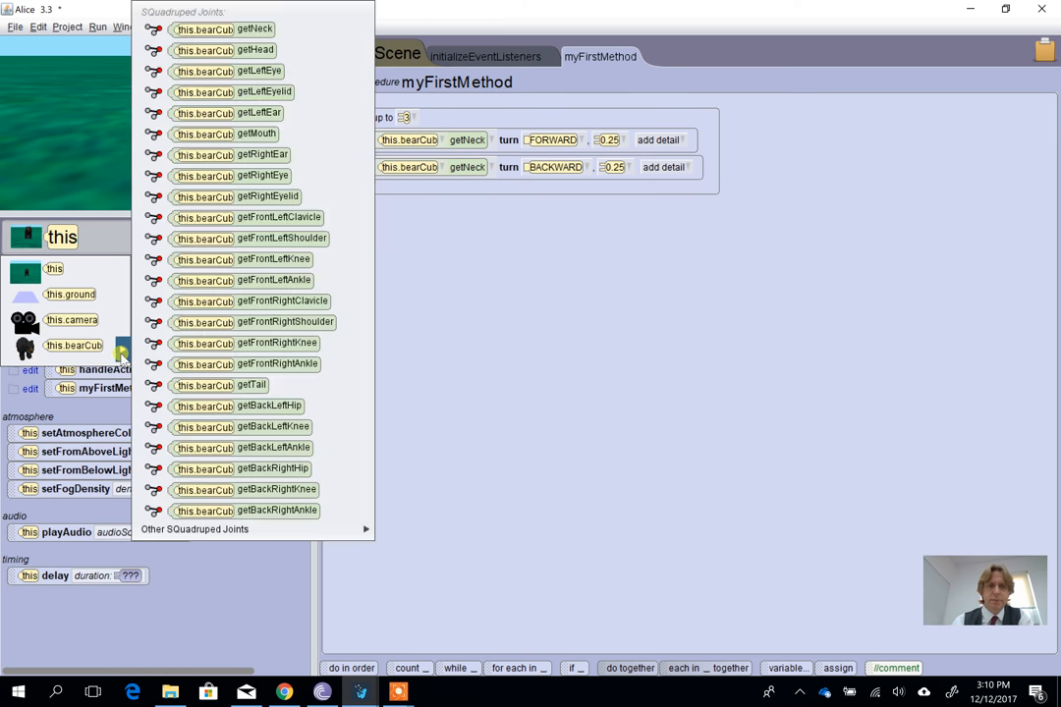
pyautogui.moveTo(256, 134)
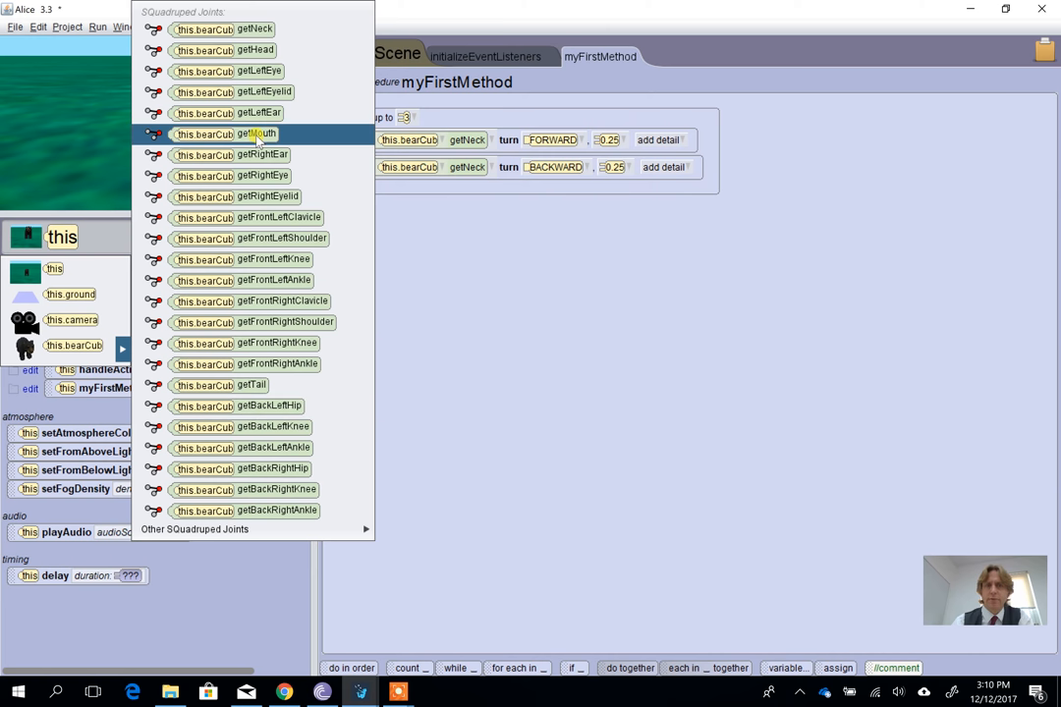
pyautogui.click(260, 135)
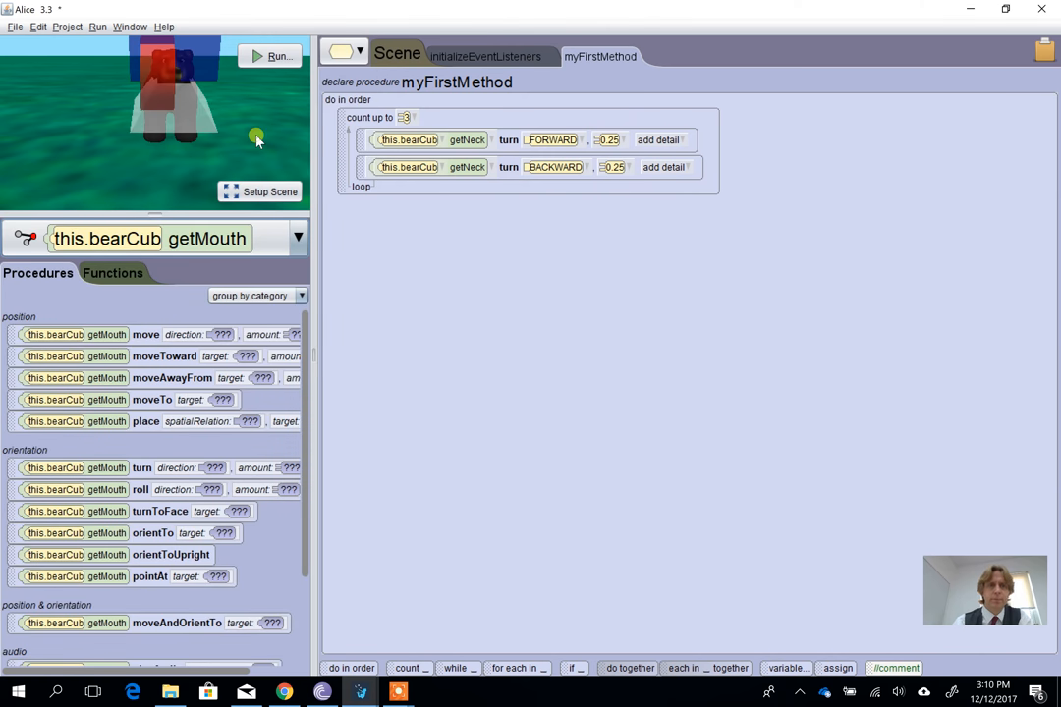
pyautogui.moveTo(175, 288)
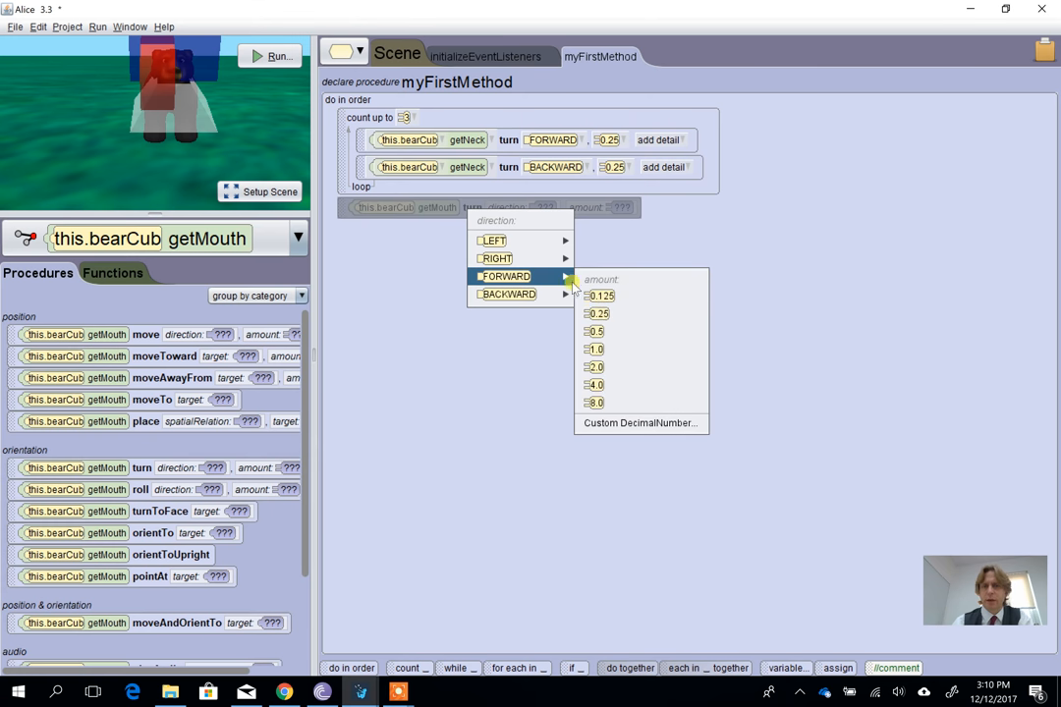
pyautogui.click(596, 314)
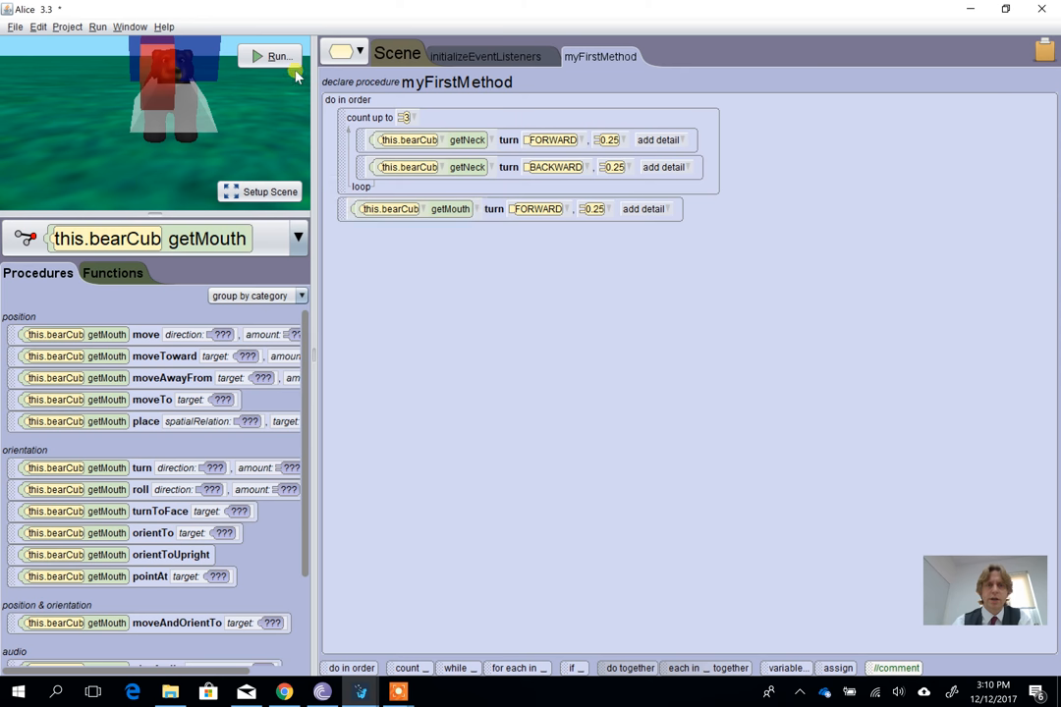
# - Run the program to see three nods followed by the mouth turning forward 0.25
pyautogui.click(278, 56)
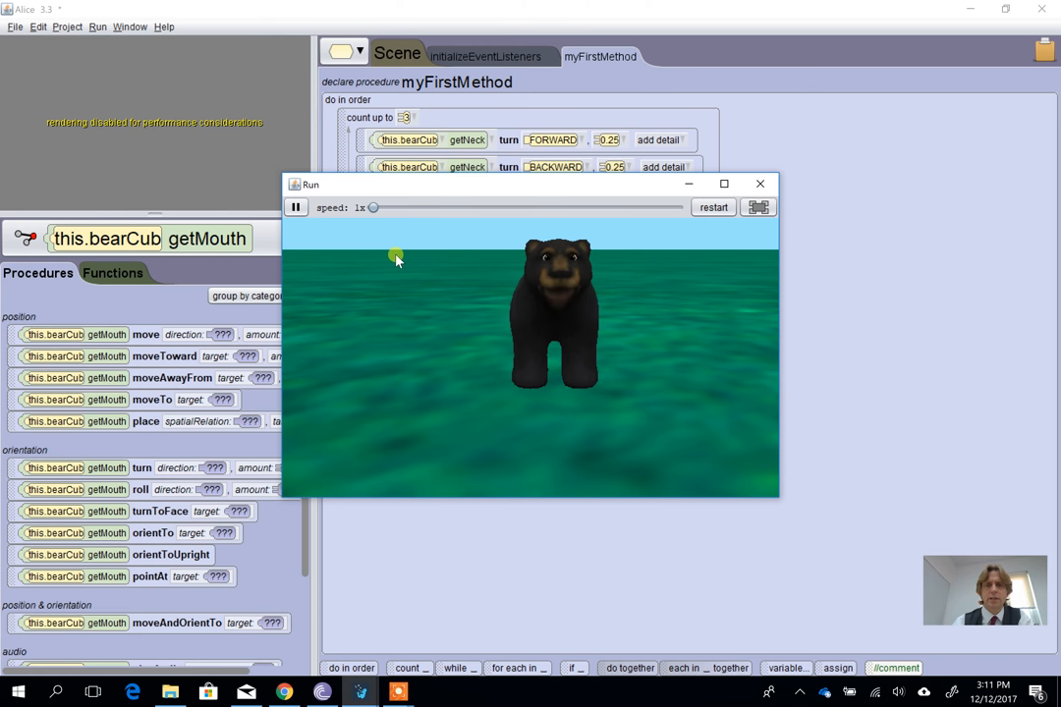
pyautogui.moveTo(562, 302)
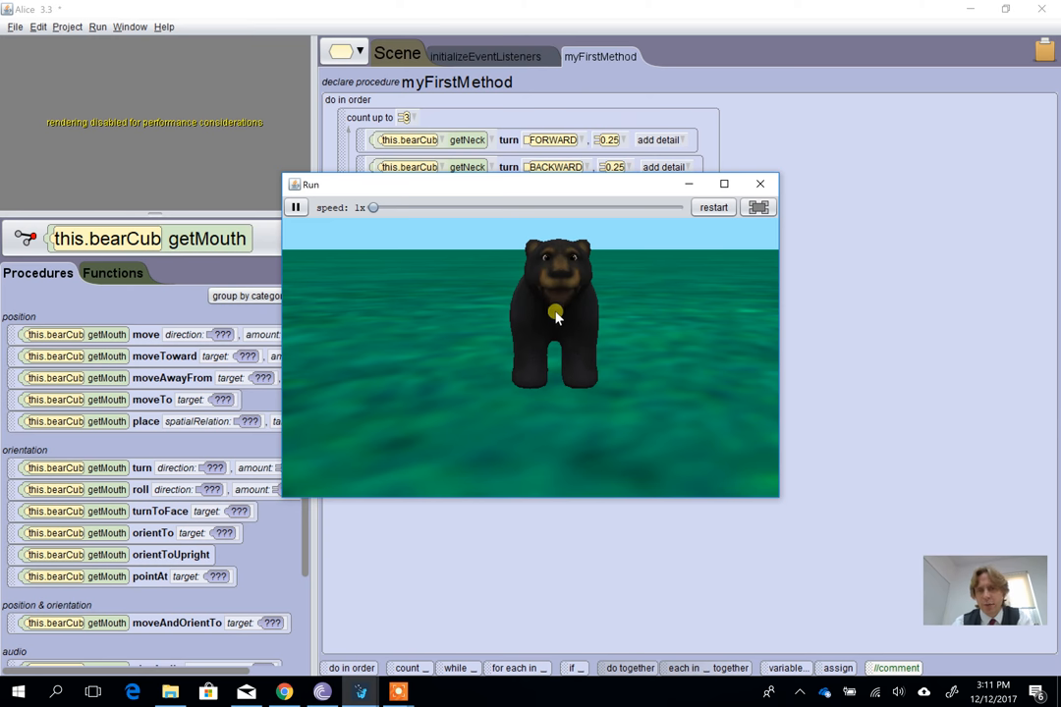
pyautogui.moveTo(668, 239)
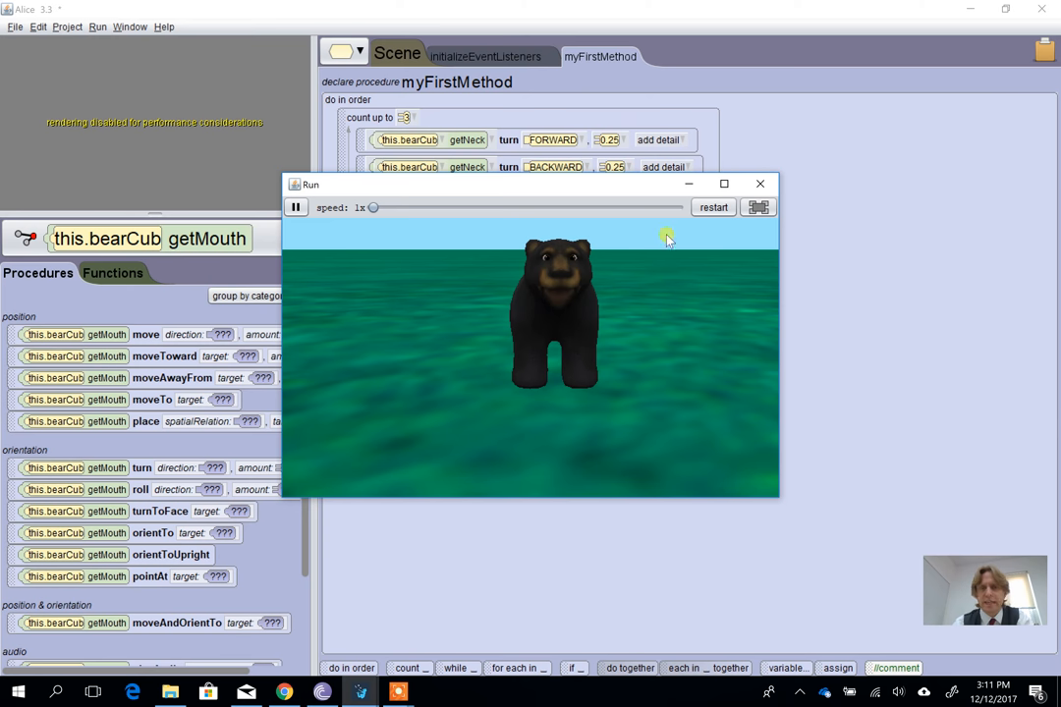
# - Change the mouth turn to 0.125 and add a BACKWARD 0.125 mouth turn below it
pyautogui.click(759, 183)
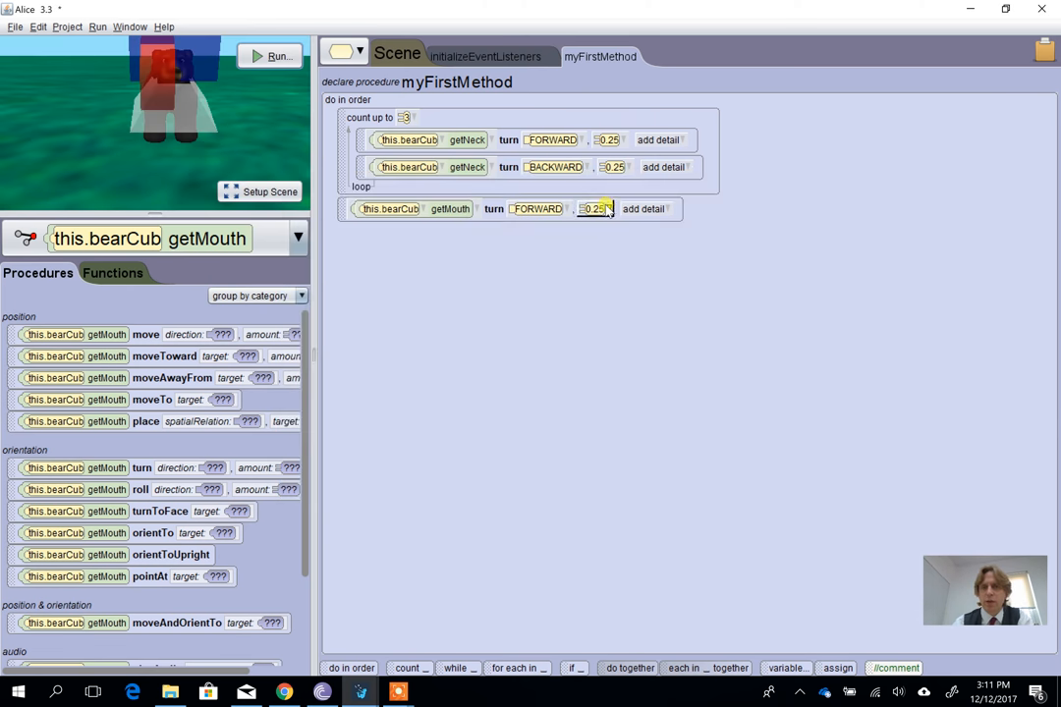
pyautogui.click(594, 208)
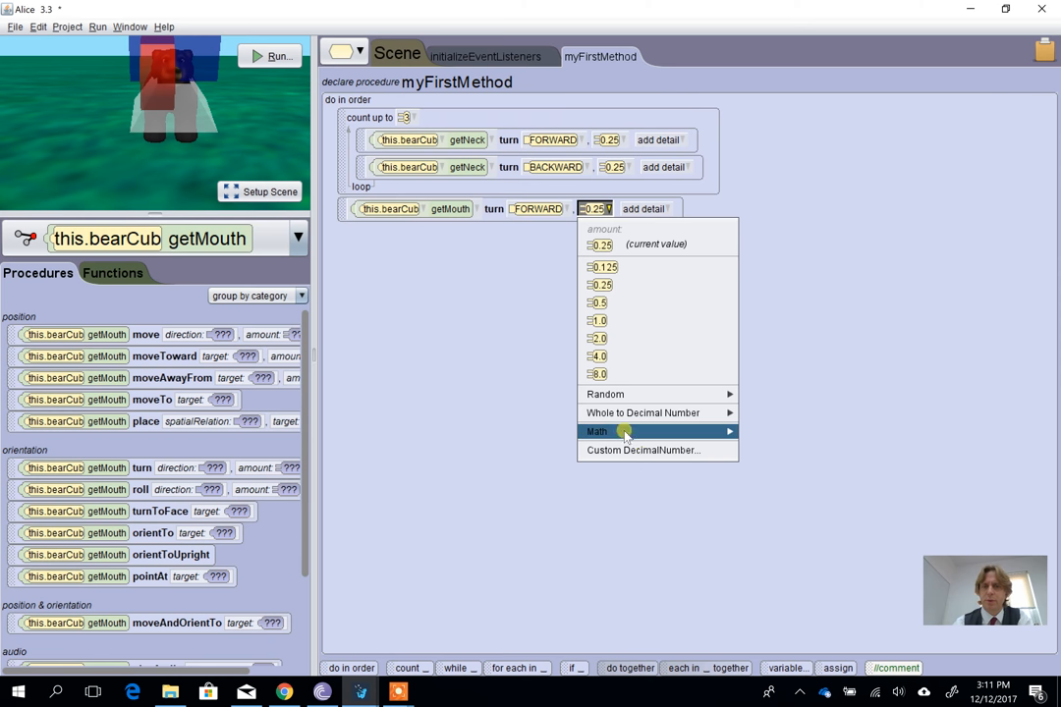
pyautogui.click(603, 266)
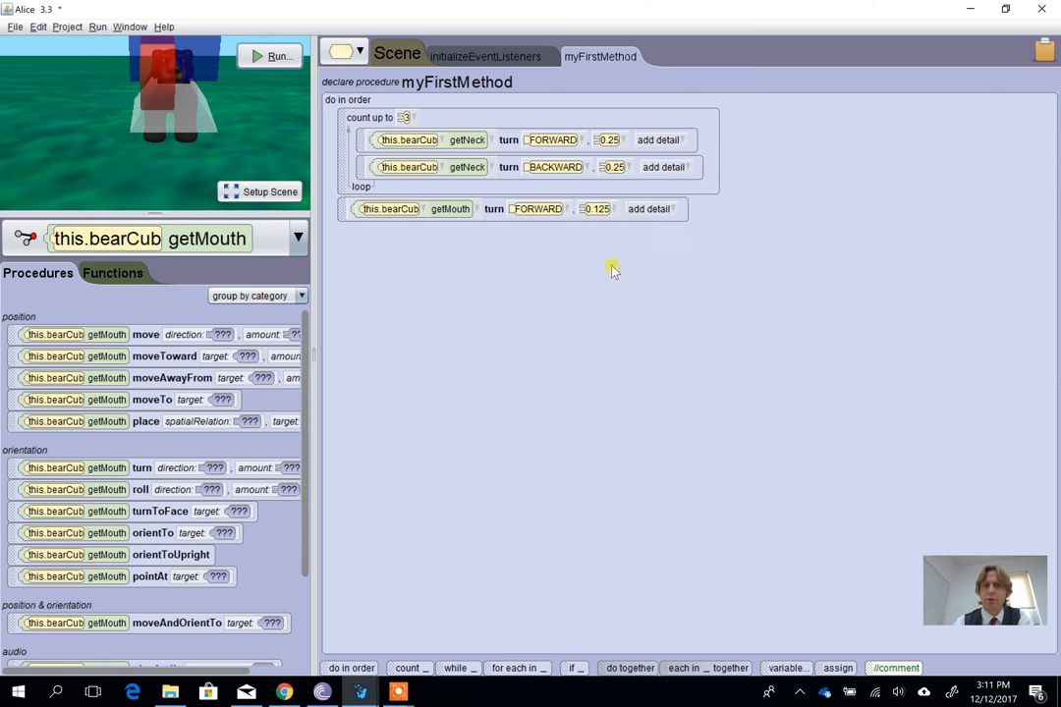
pyautogui.moveTo(500, 238)
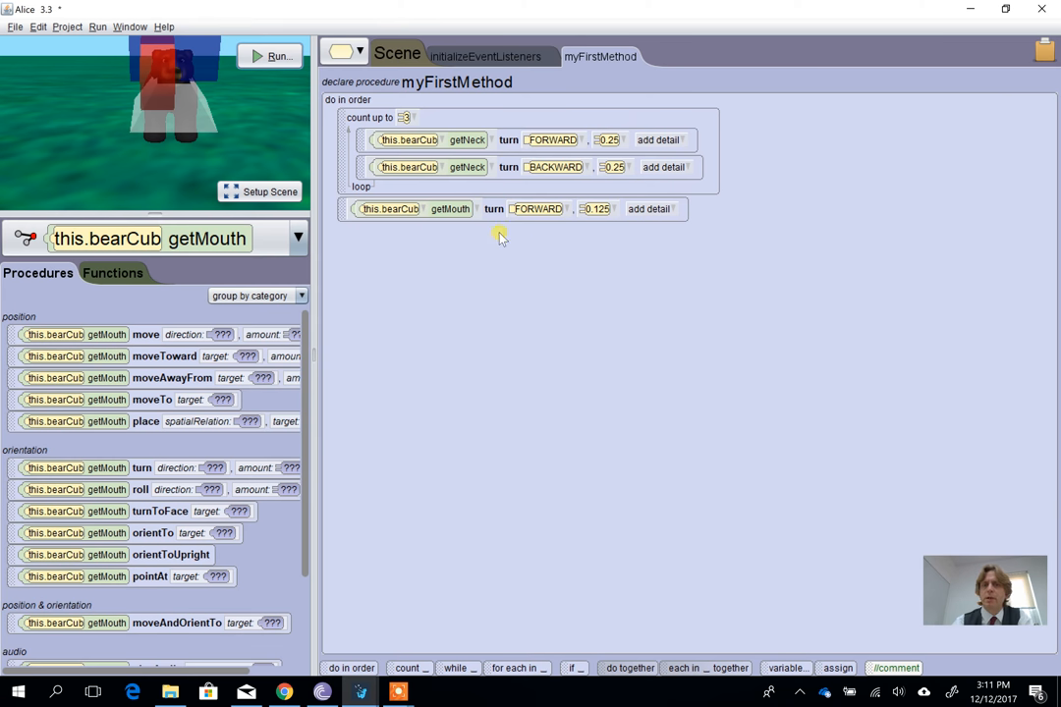
pyautogui.moveTo(497, 241)
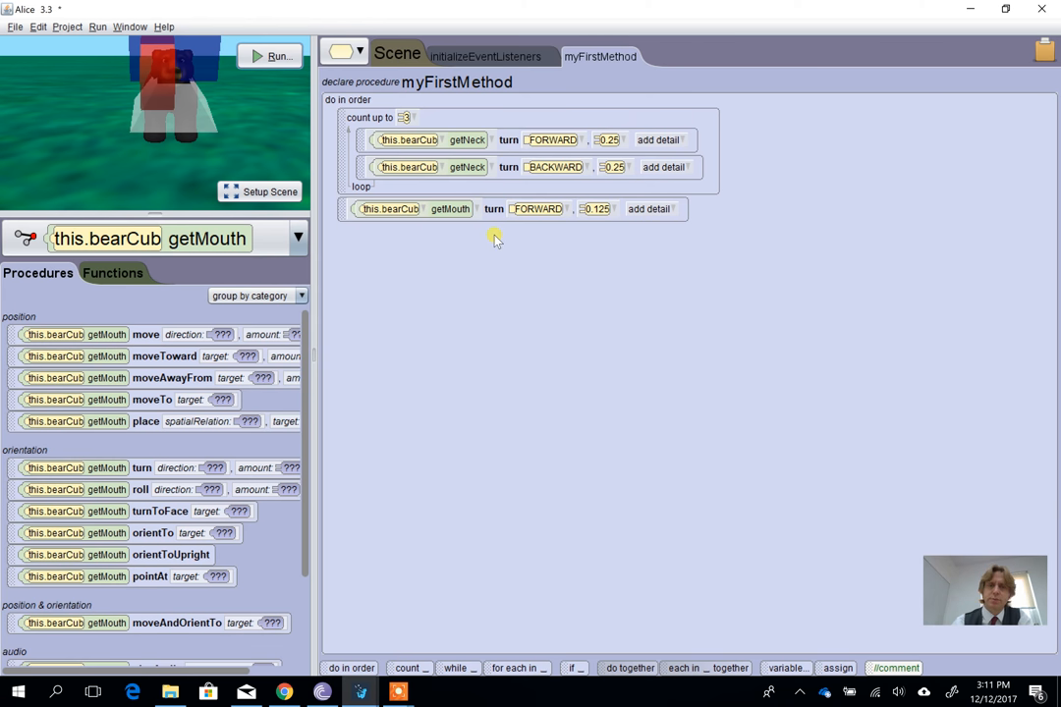
pyautogui.moveTo(105, 455)
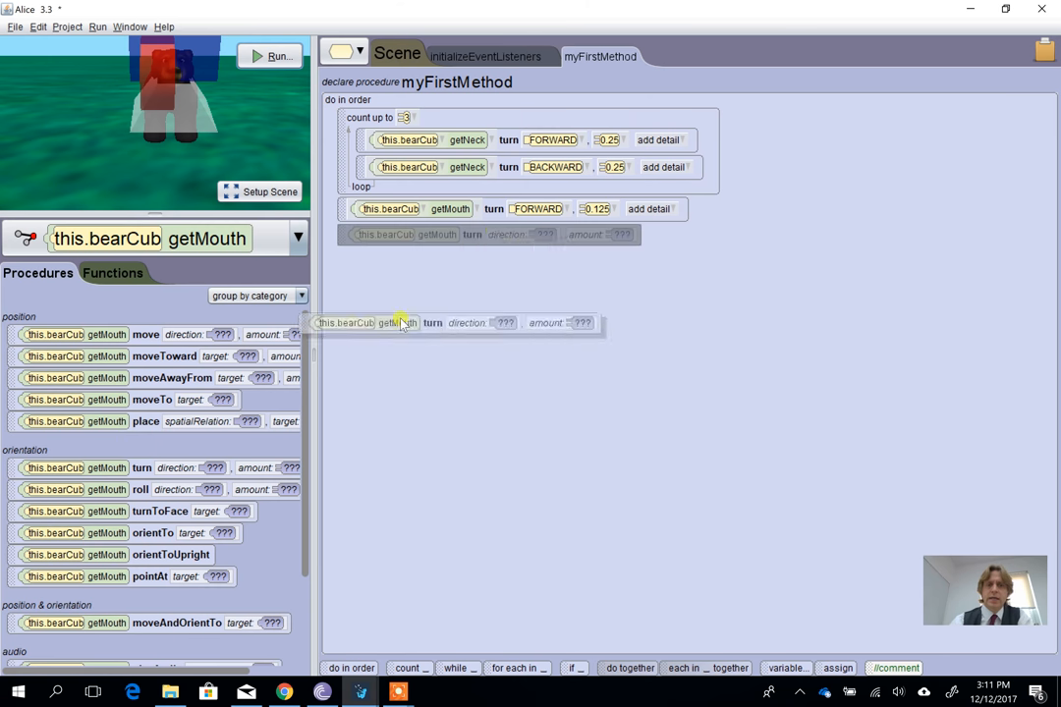
pyautogui.click(506, 233)
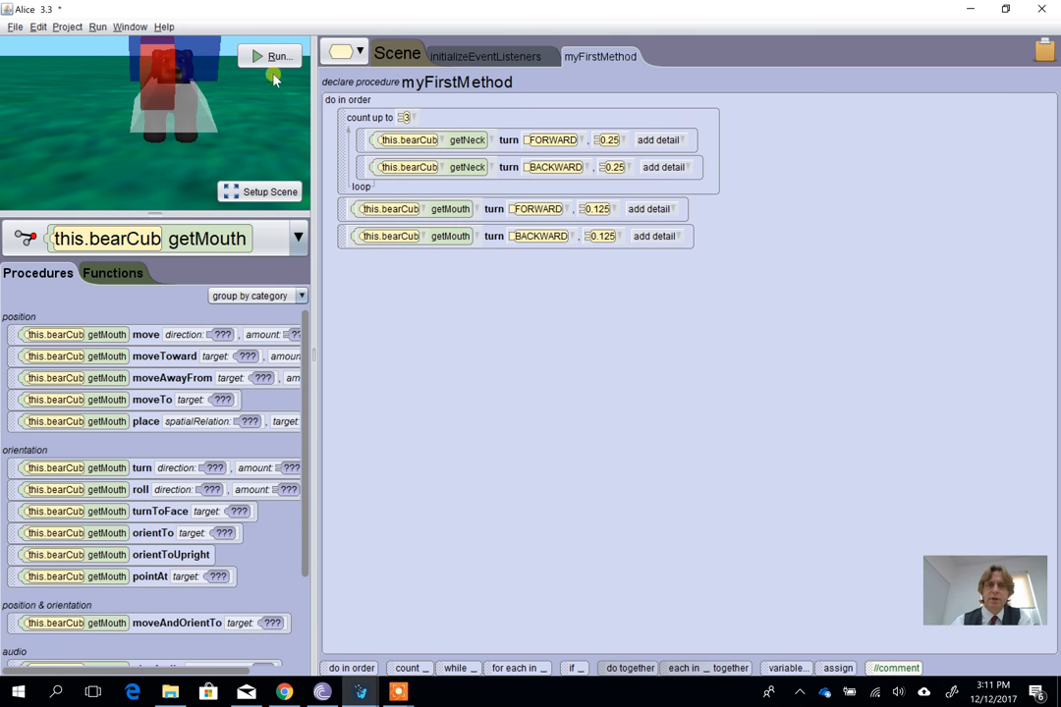
pyautogui.click(278, 56)
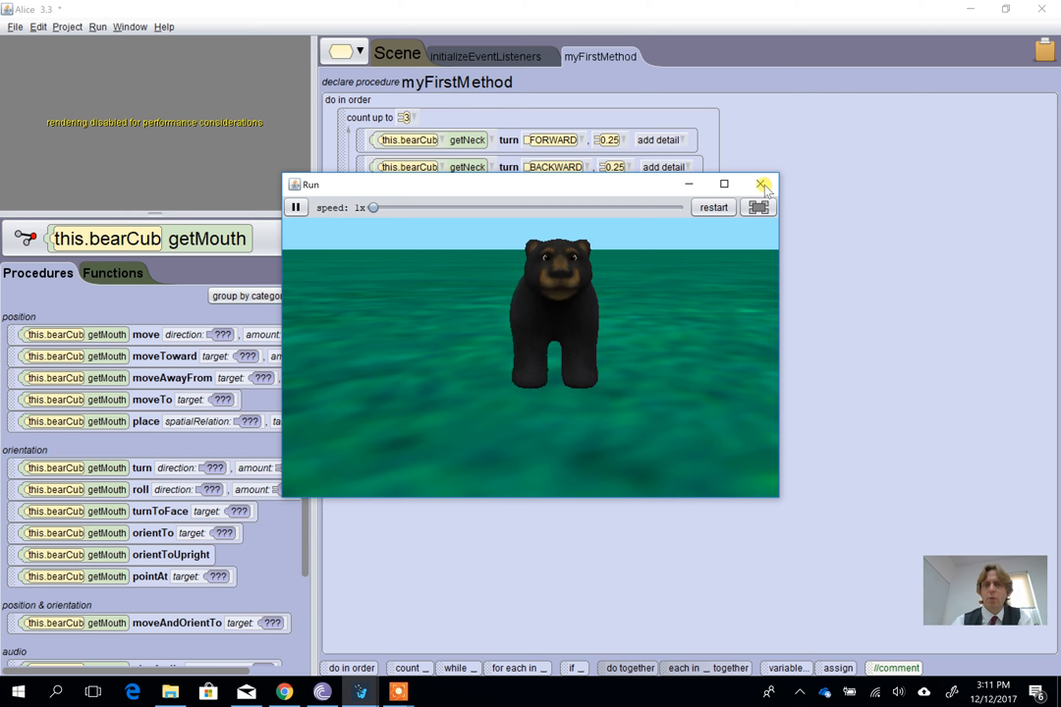
pyautogui.click(763, 185)
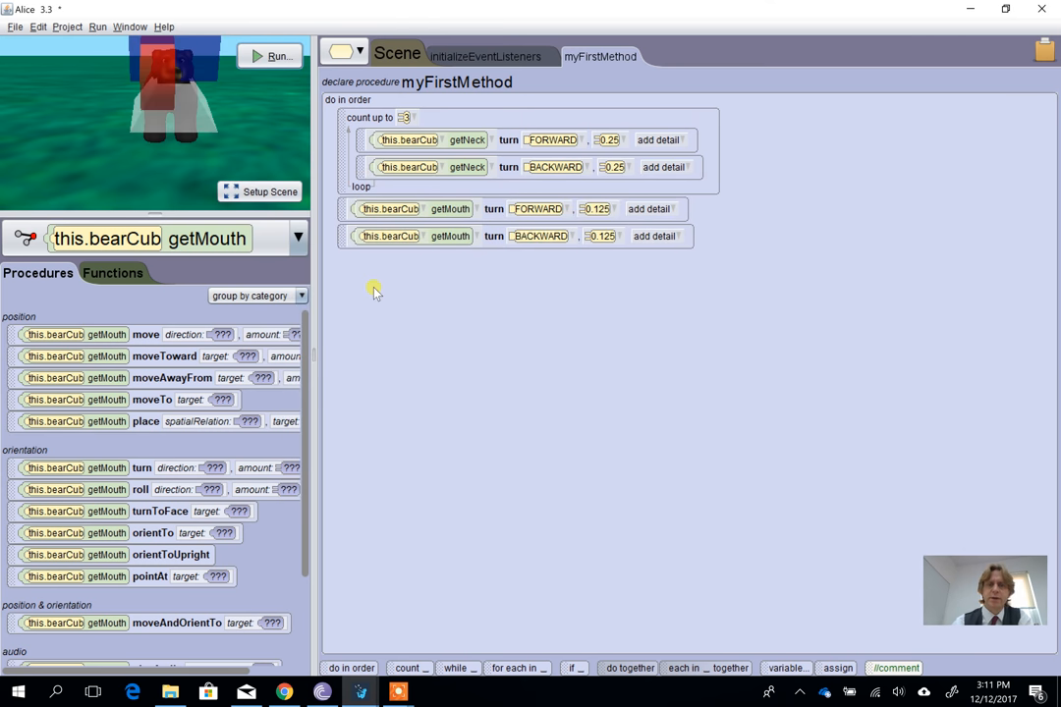
pyautogui.moveTo(619, 663)
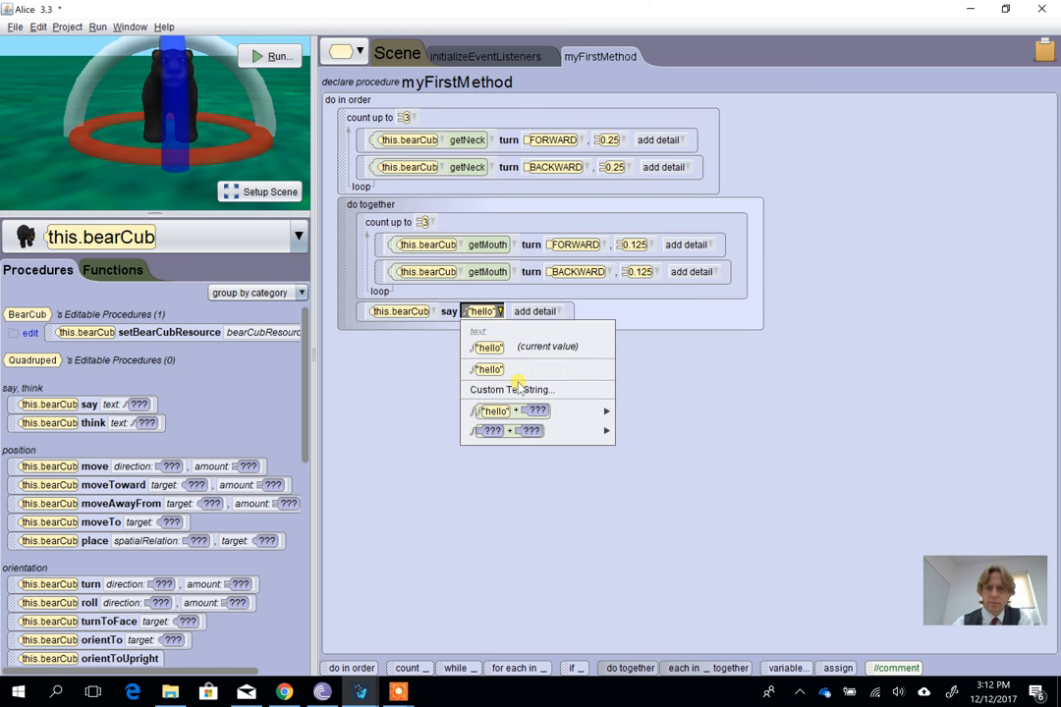
# - Choose a custom text value for the say tile running with the three-time mouth loop
pyautogui.click(511, 389)
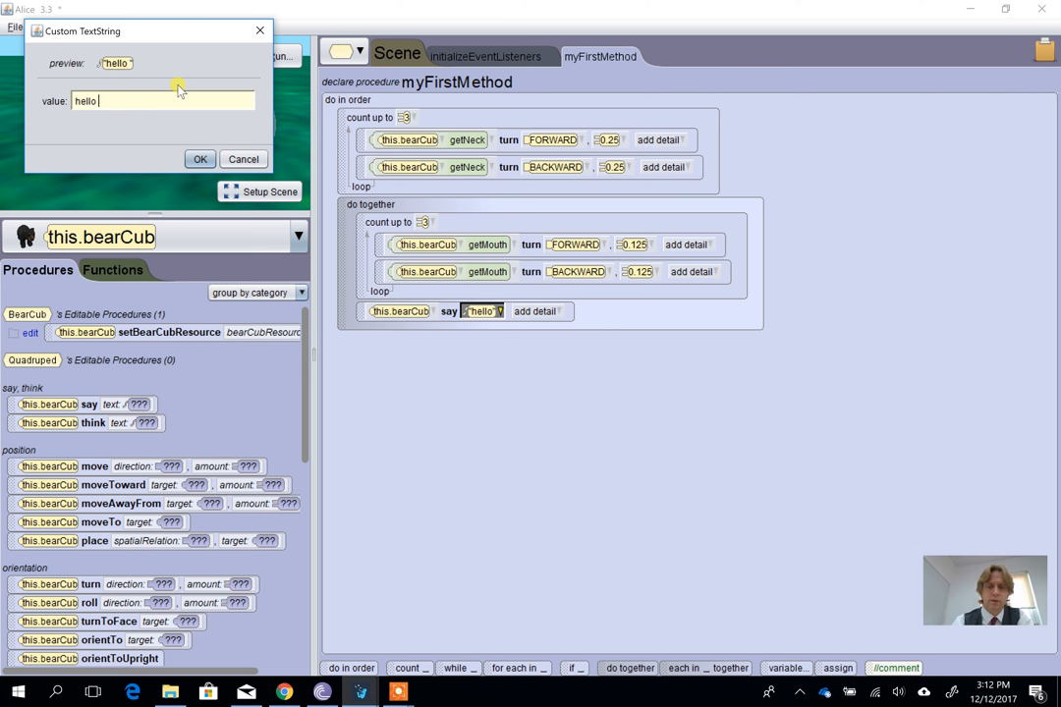
# - Enter 'hello my name is Mr Bear' as the cub's spoken line and confirm it
pyautogui.write('my name is Mr Bear')
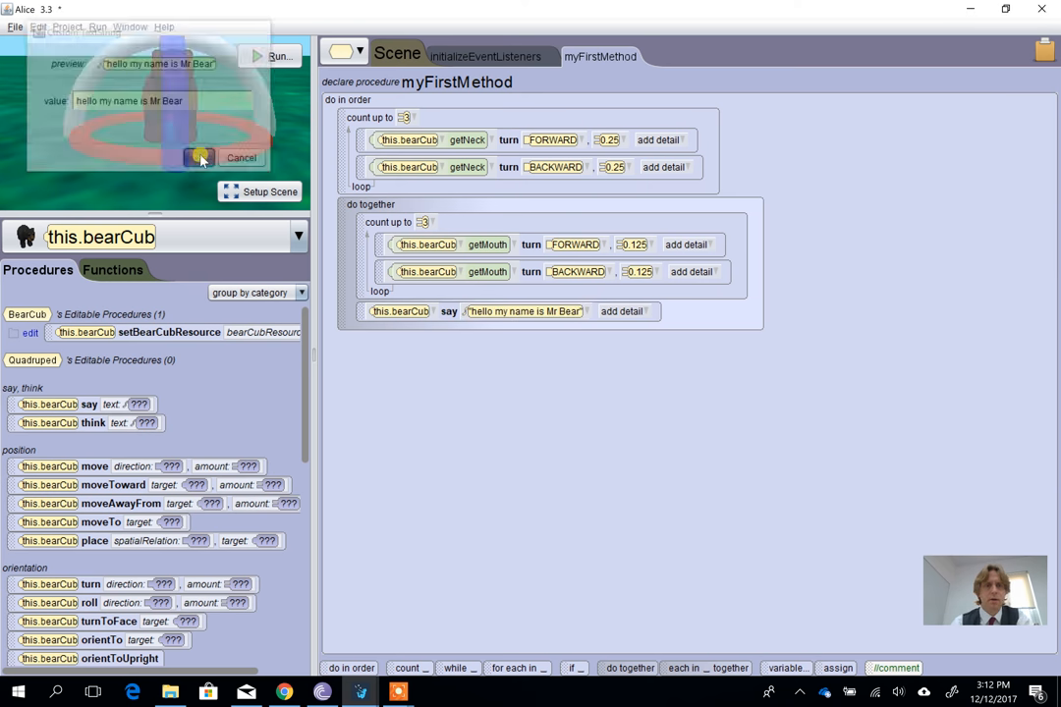
pyautogui.click(199, 157)
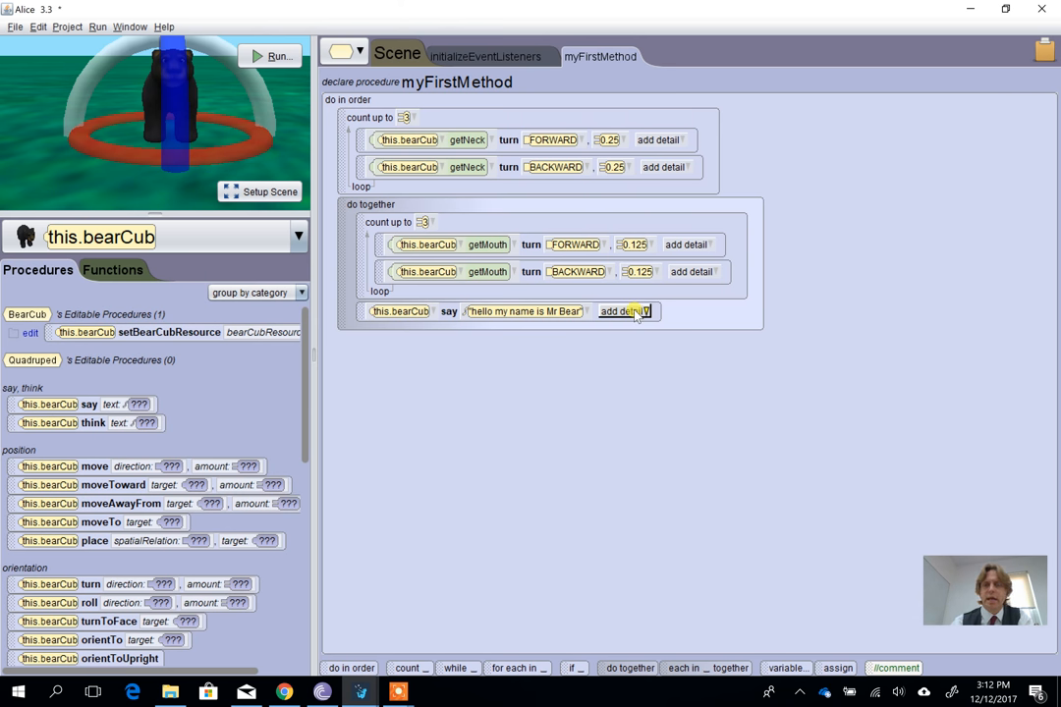
# - Give the say statement a 3.0 duration, then open the forward mouth turn's animationStyle options
pyautogui.click(279, 56)
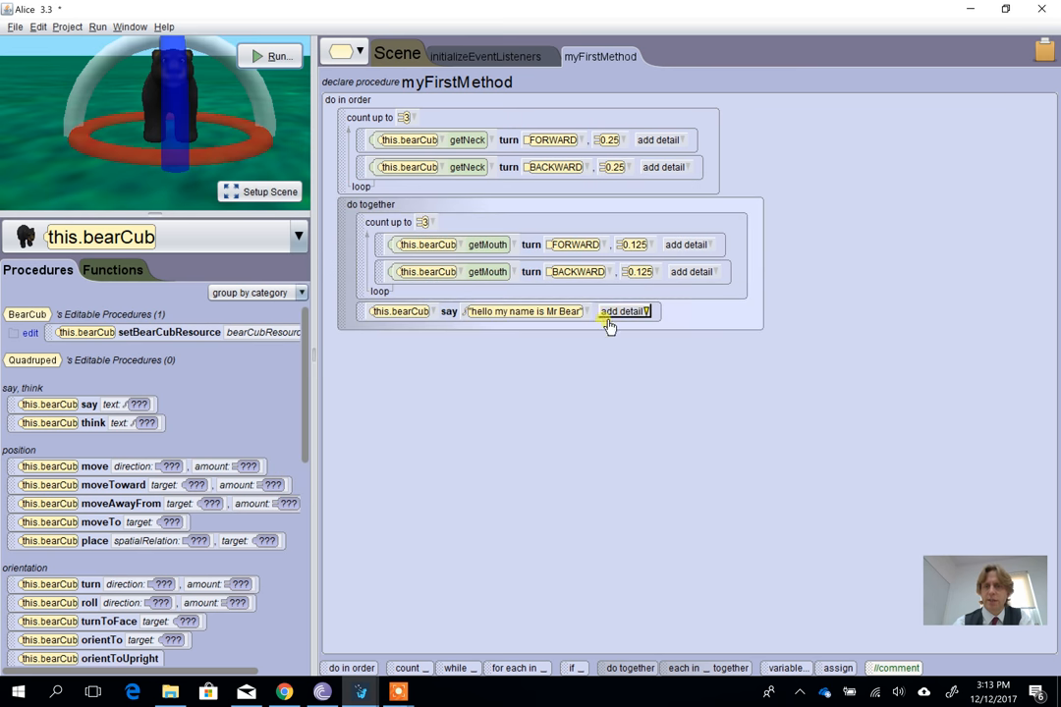
pyautogui.click(624, 312)
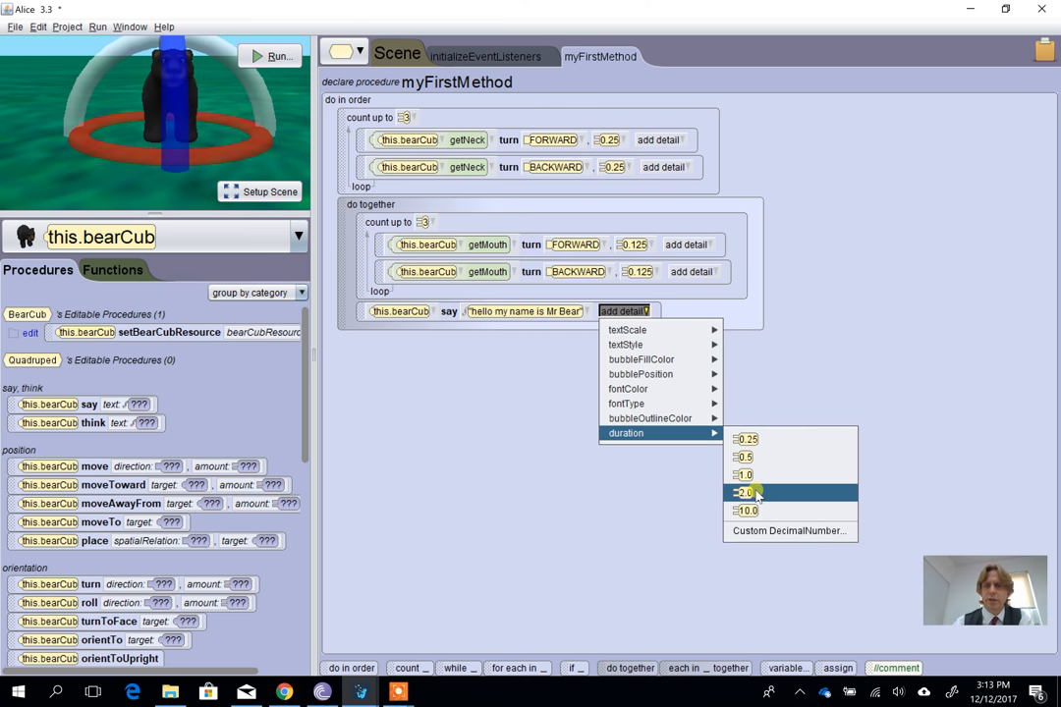
pyautogui.moveTo(789, 531)
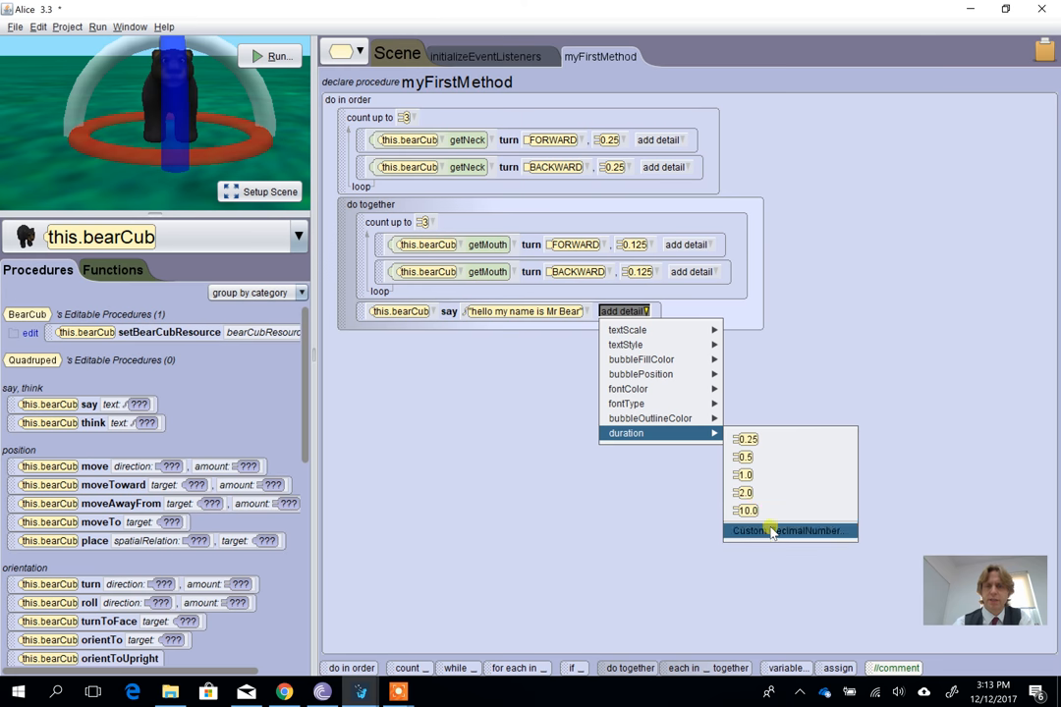
pyautogui.click(789, 530)
pyautogui.write('3')
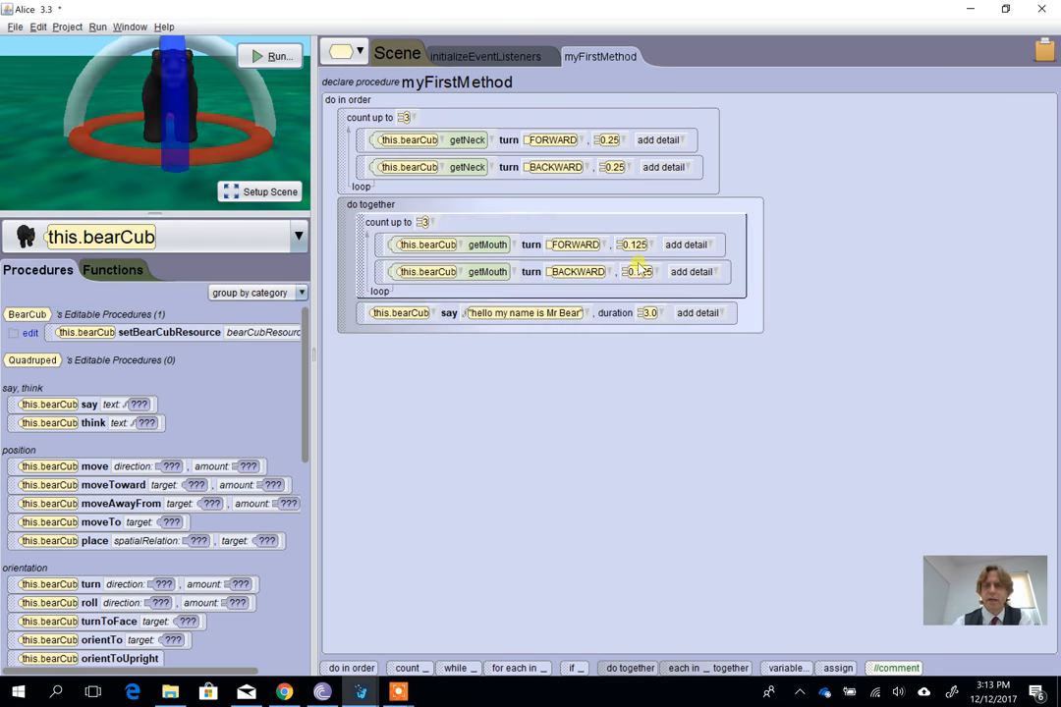
pyautogui.click(686, 244)
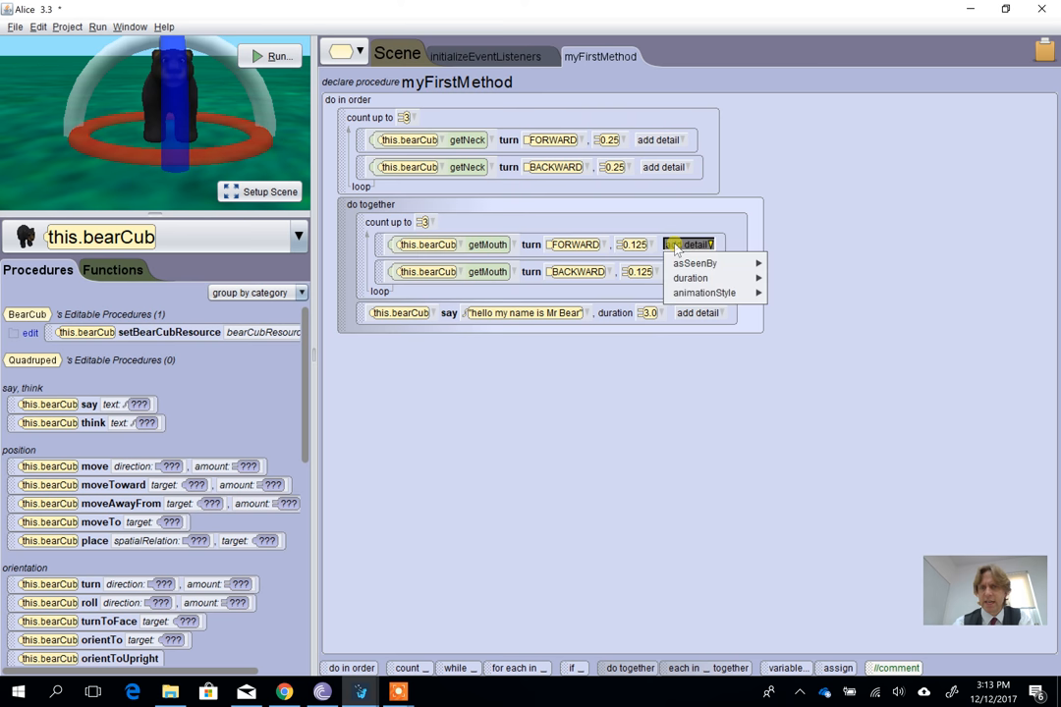
pyautogui.click(705, 292)
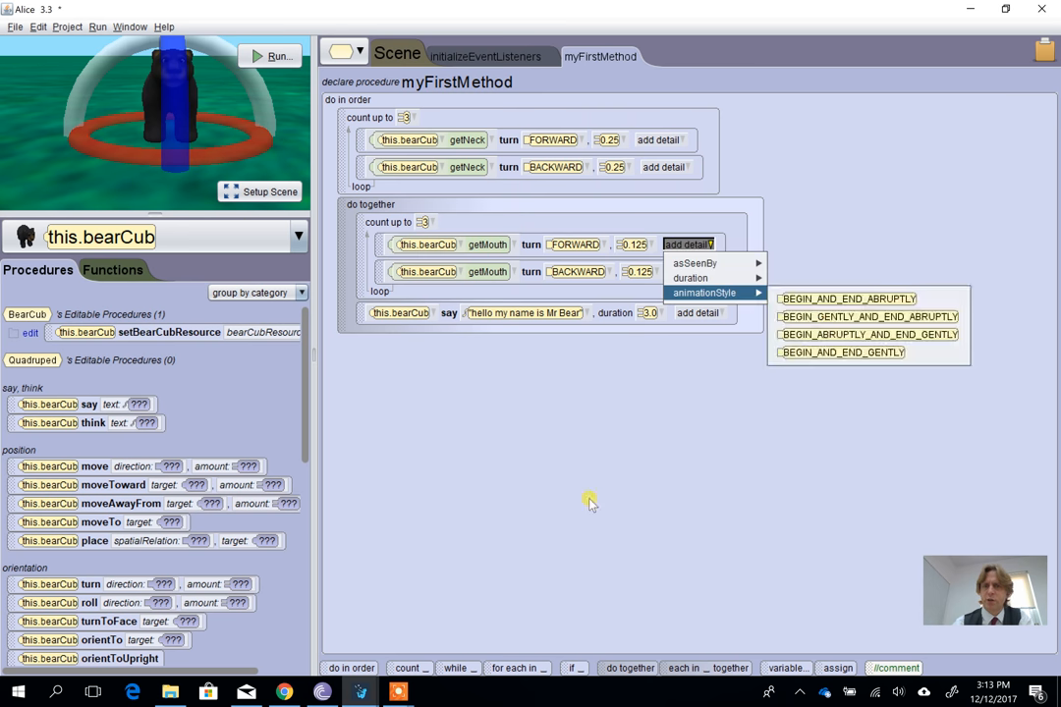